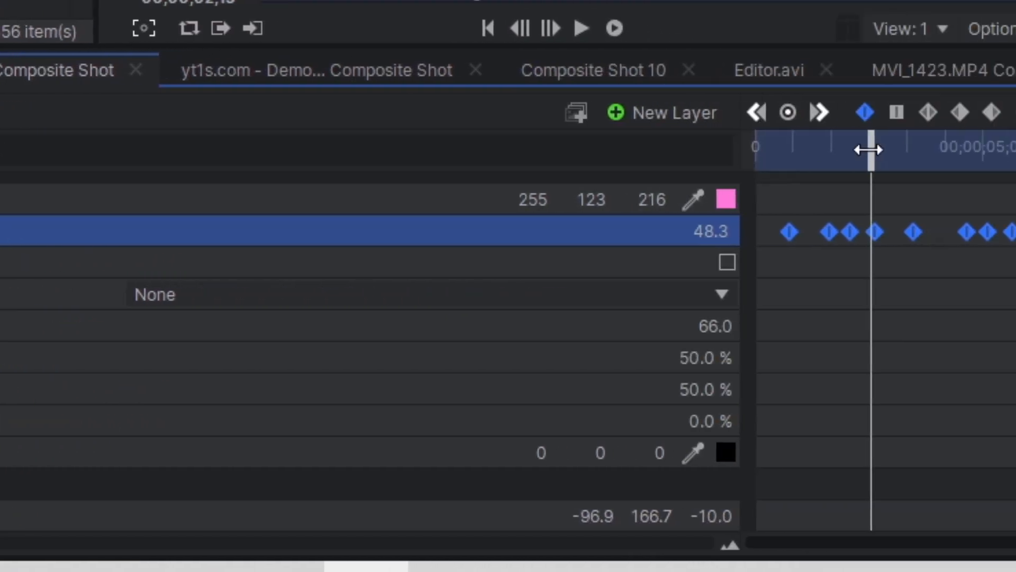
Add a new Grade layer to the composite shot from the New Layer list
{"action": "left_click", "coordinate": [671, 112]}
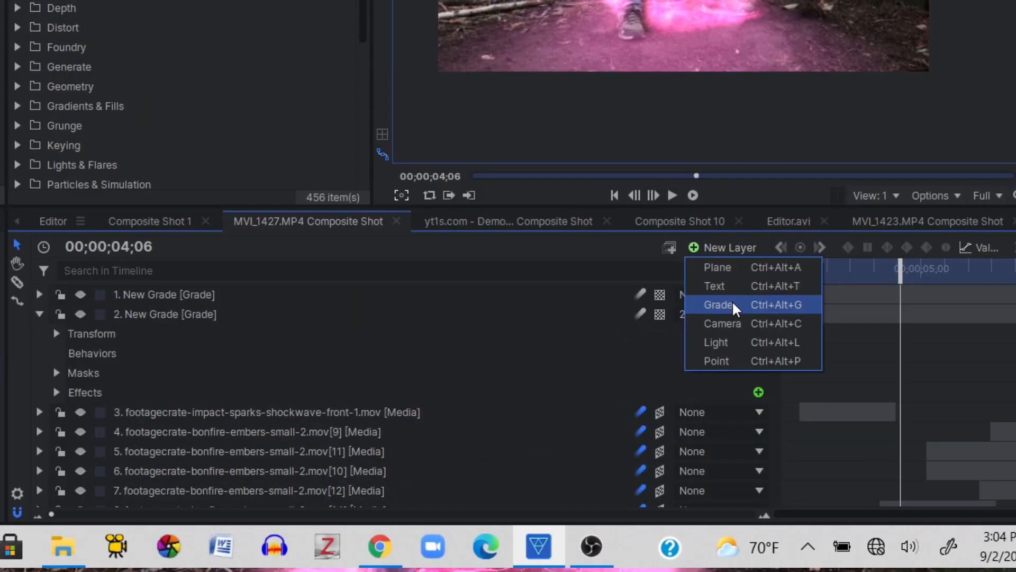